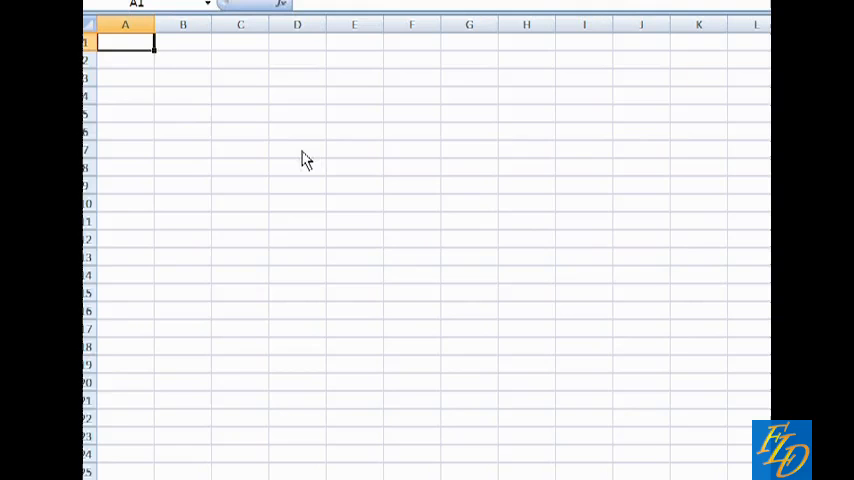
Enter Project Title 'My Restaurant' in row 1 and the date 28/11/2011 in row 2
text(Project Title)
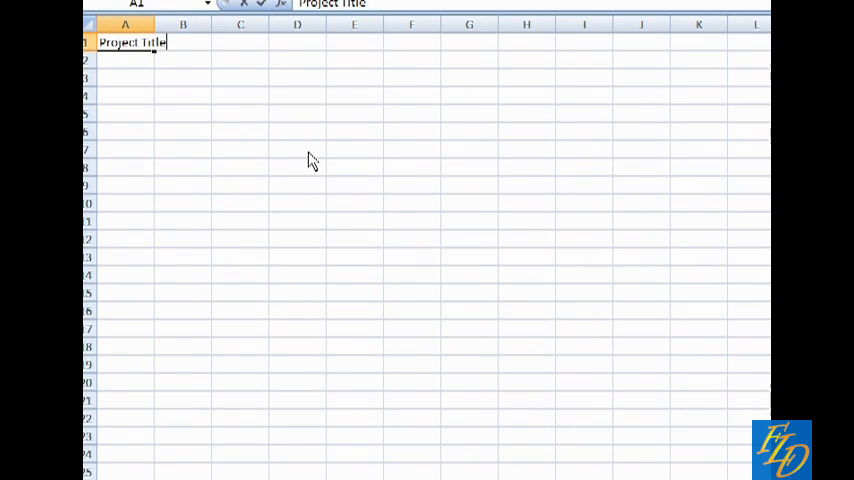
click(240, 42)
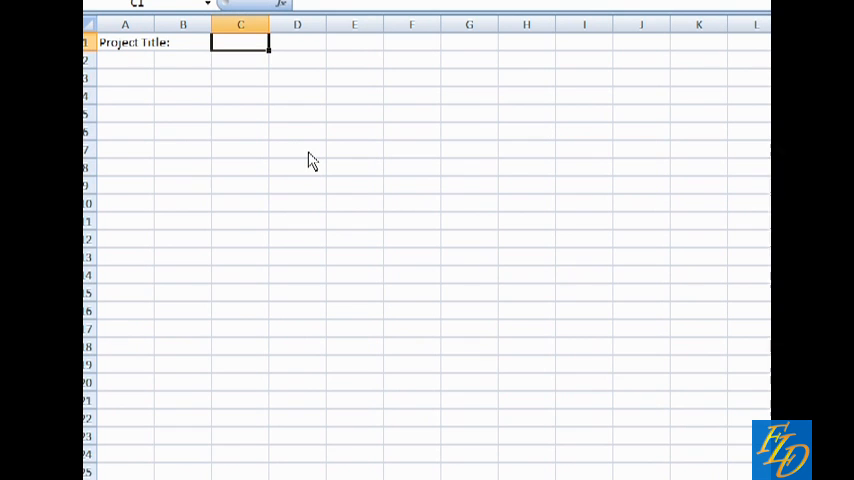
text(My Restaurant)
click(124, 60)
text(Date:)
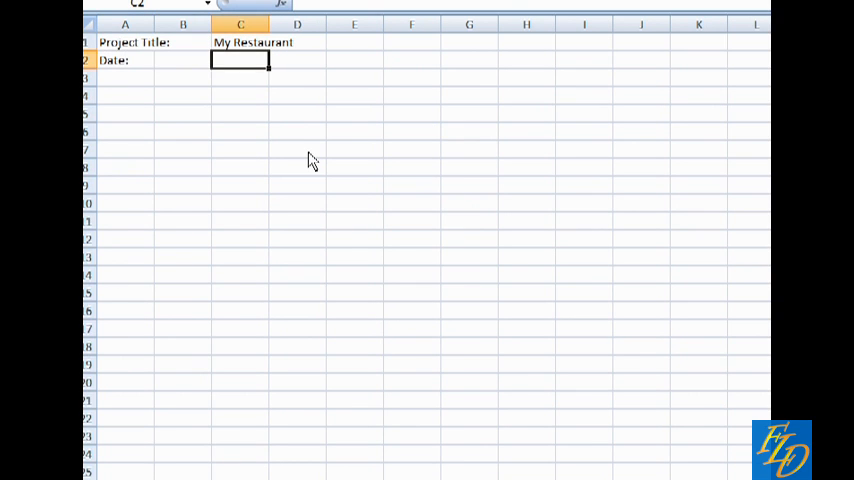
text(28/11/2011)
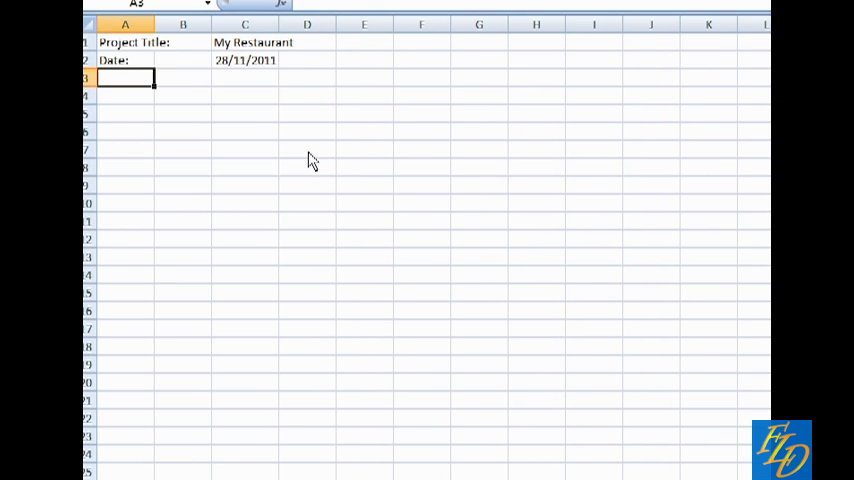
Enter Prepared By 'Alvin' in row 3 and start the S/N label
text(Prepared By:)
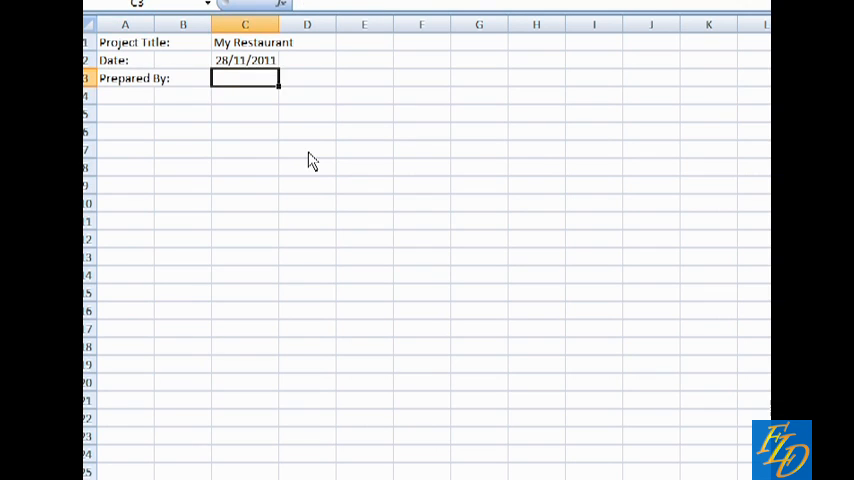
text(Alvin)
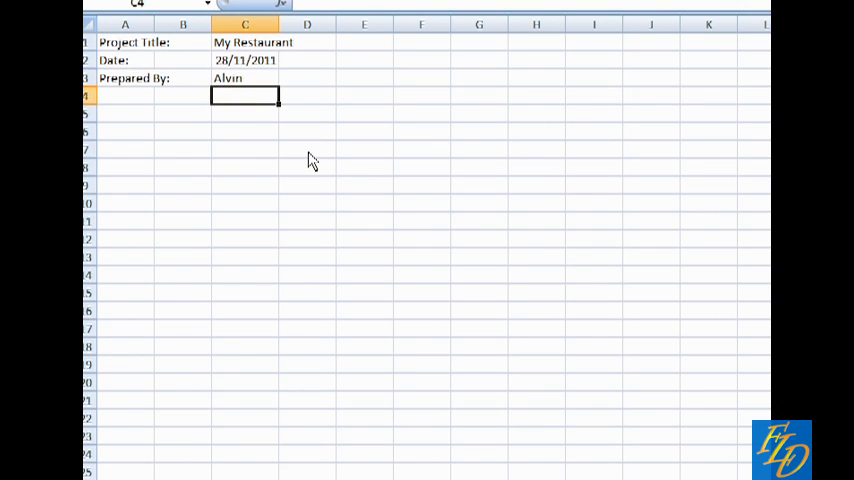
text(s)
text(4)
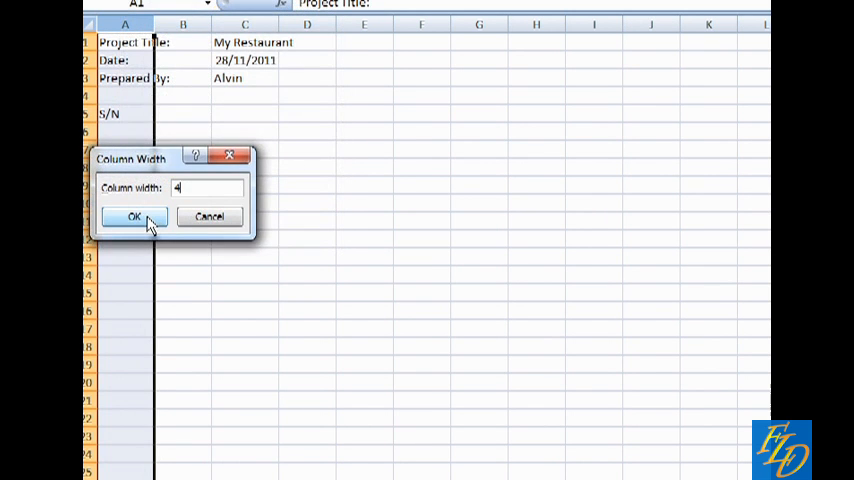
Set column A width 4 and column C width 40, adding Description and Load Calculation headings
click(134, 216)
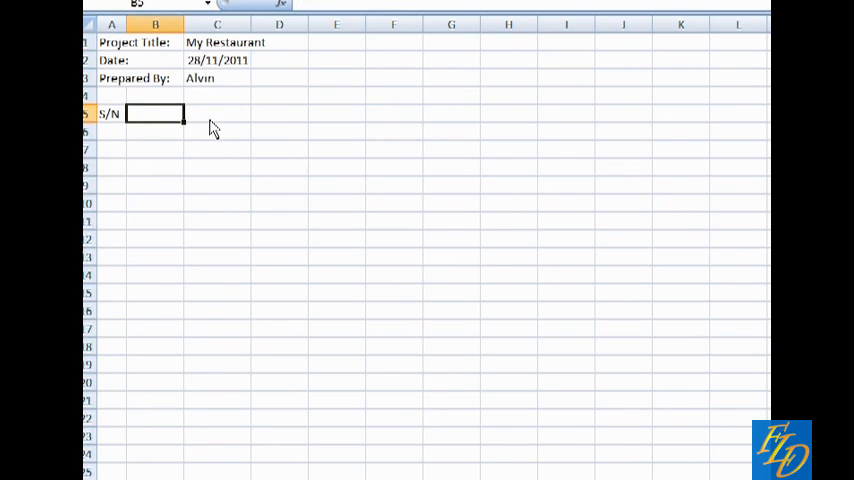
text(Description)
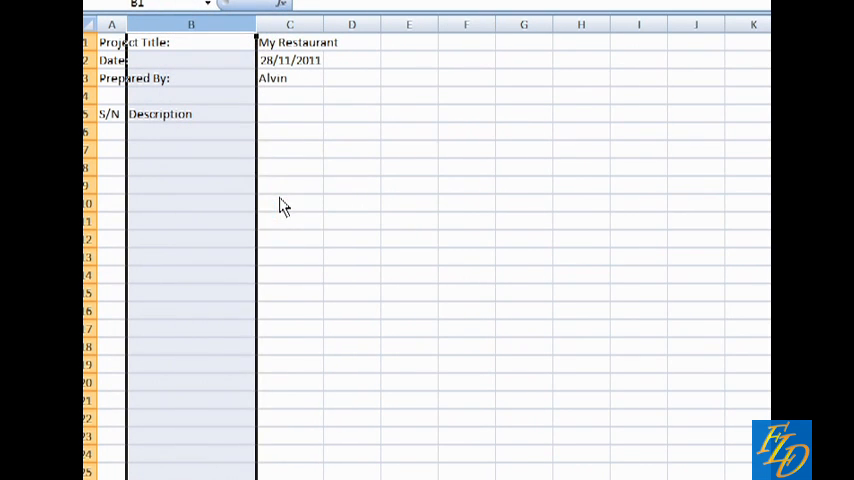
right_click(290, 24)
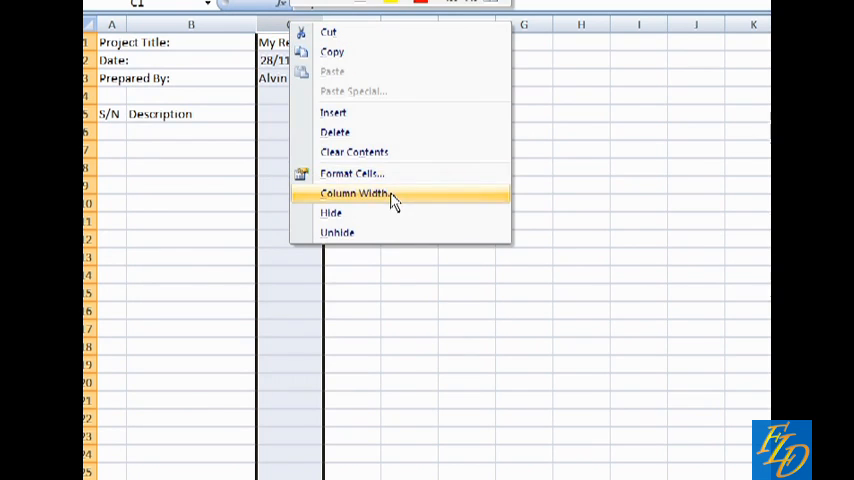
click(352, 192)
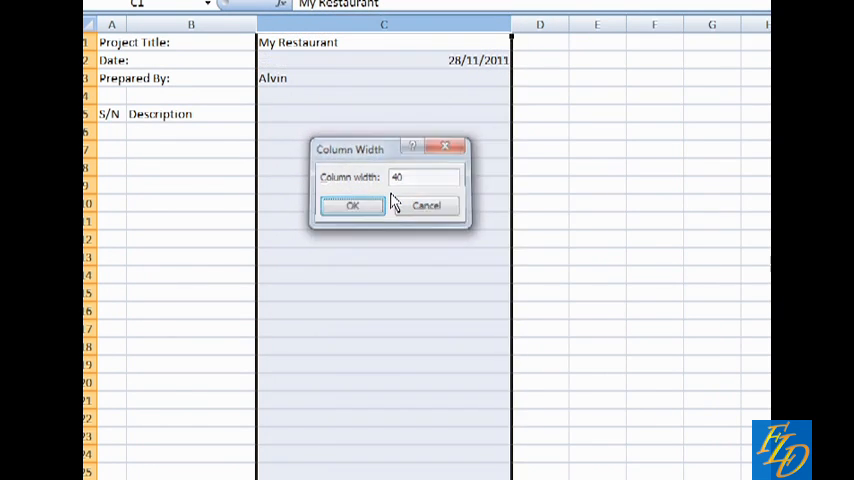
click(352, 204)
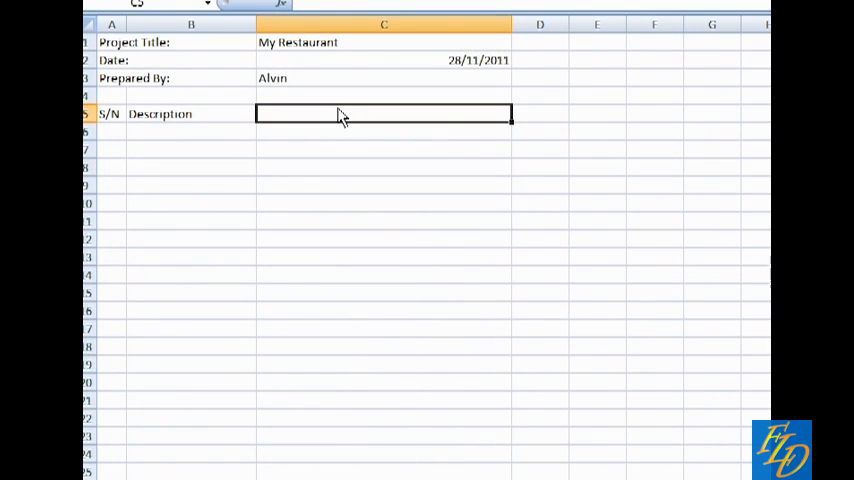
text(Load Calculation)
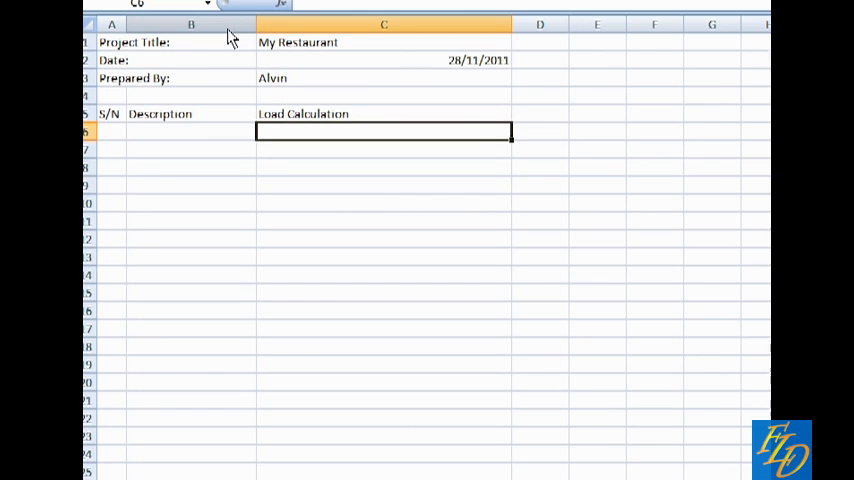
Add Diversity Factor and Total Load (W) headings in D5 and E5 and wrap the text
click(540, 112)
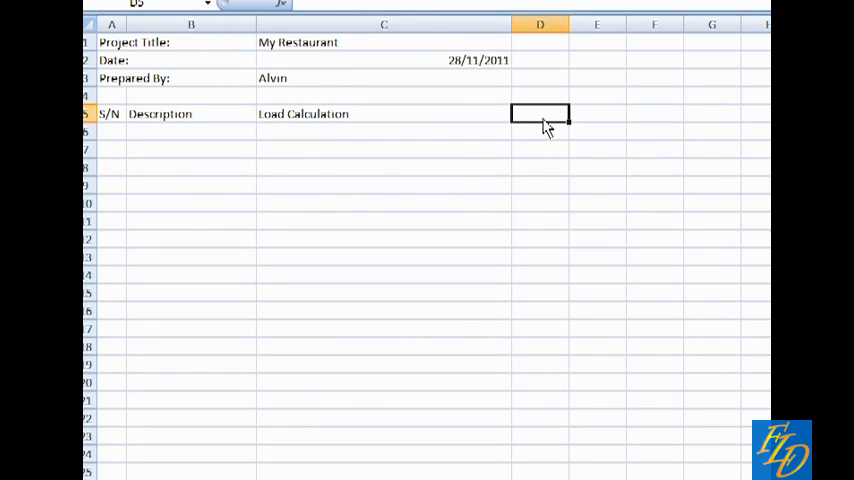
text(Diversity Factor)
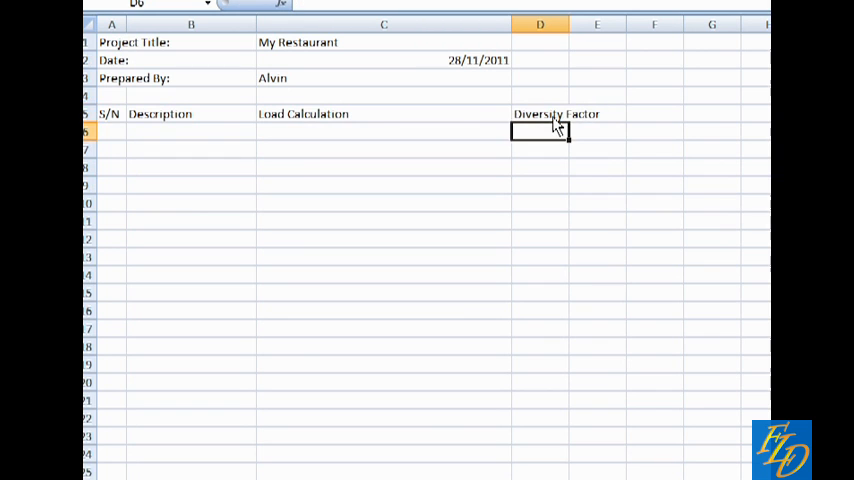
click(540, 114)
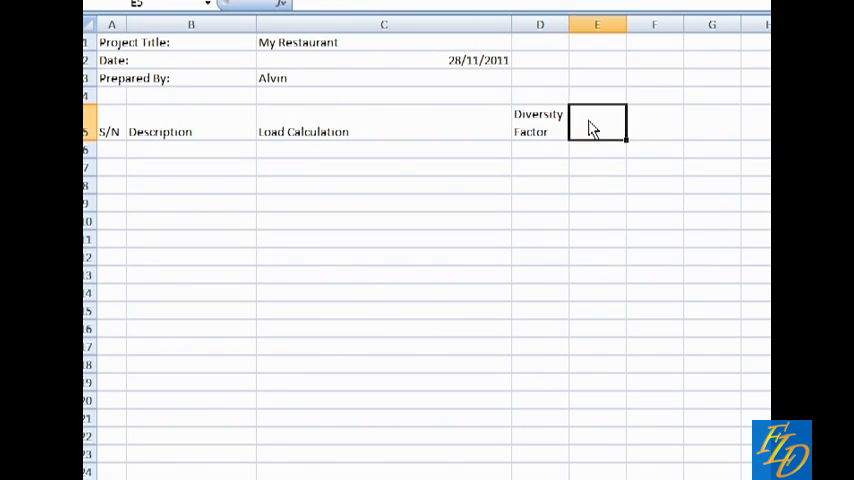
text(Total Load)
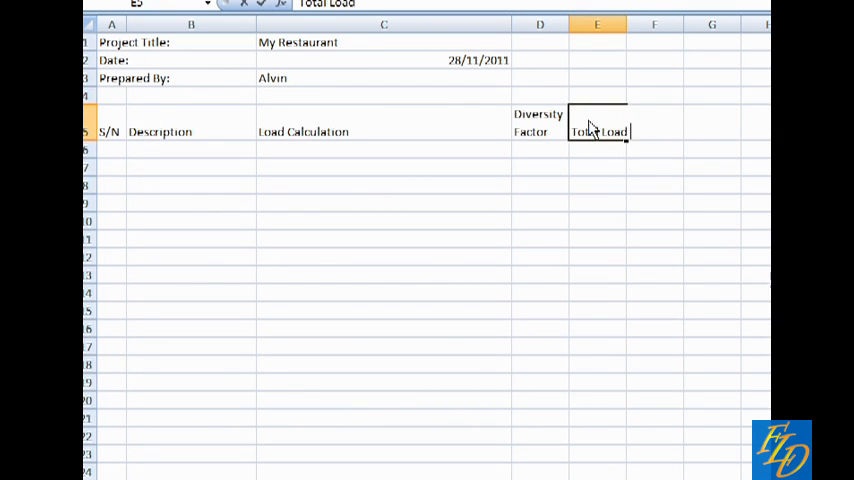
text((W))
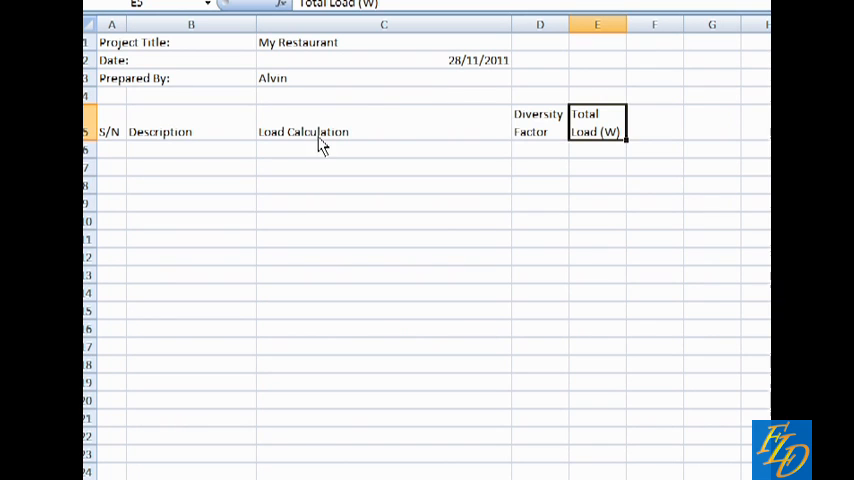
click(384, 60)
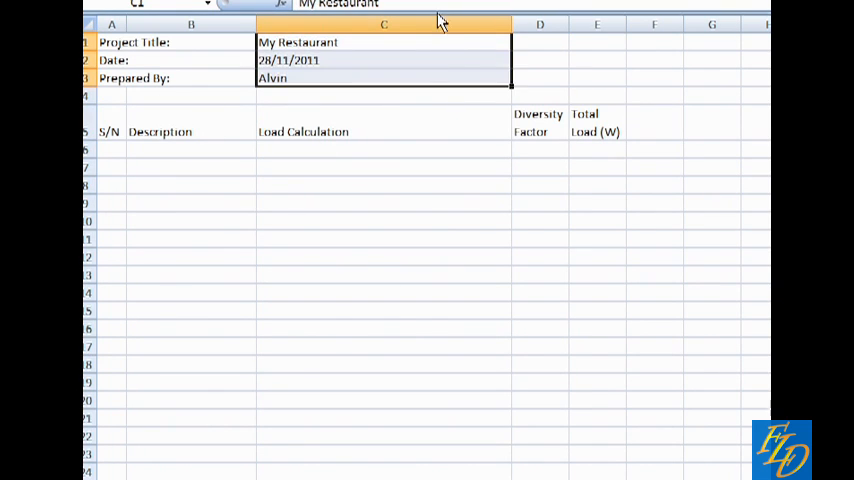
Bold and enlarge the project details, then widen columns E and C
click(112, 42)
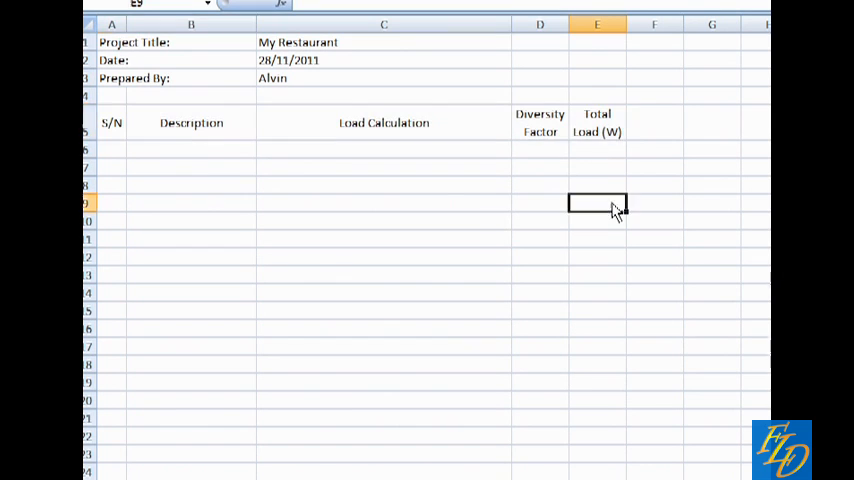
right_click(596, 24)
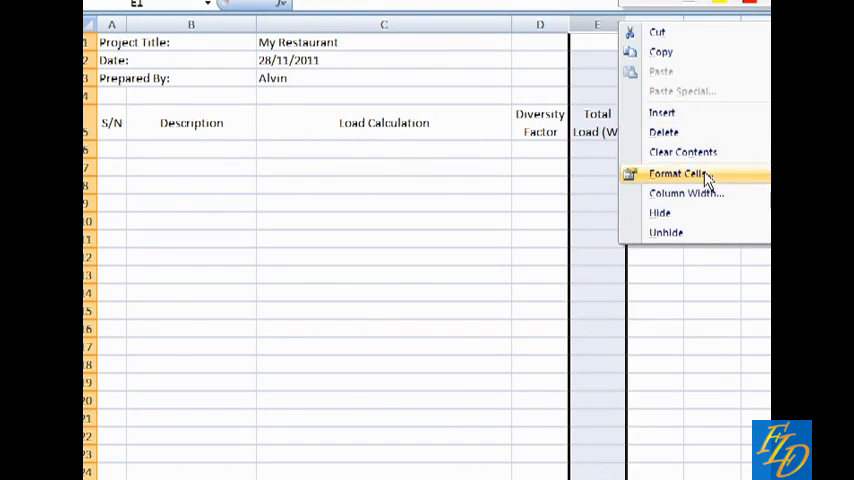
click(676, 172)
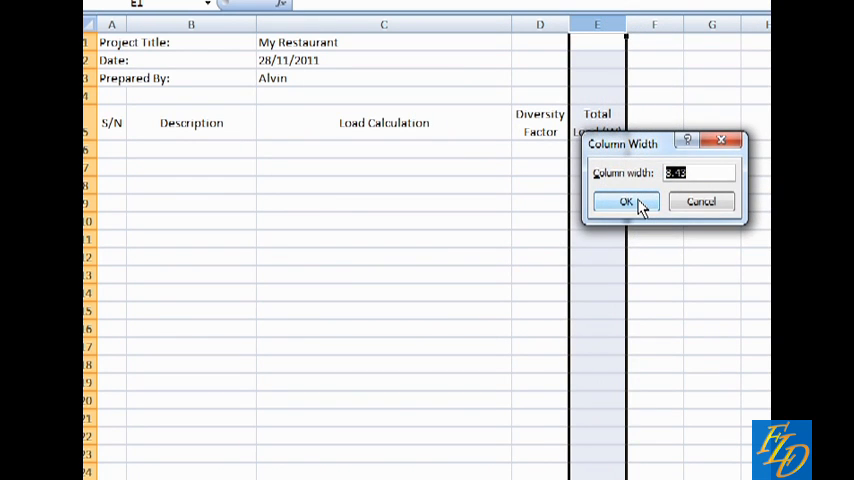
click(624, 200)
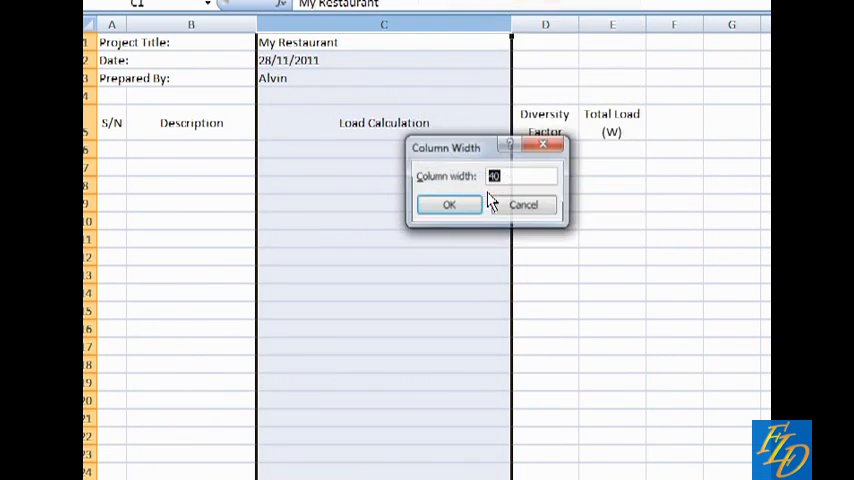
click(448, 204)
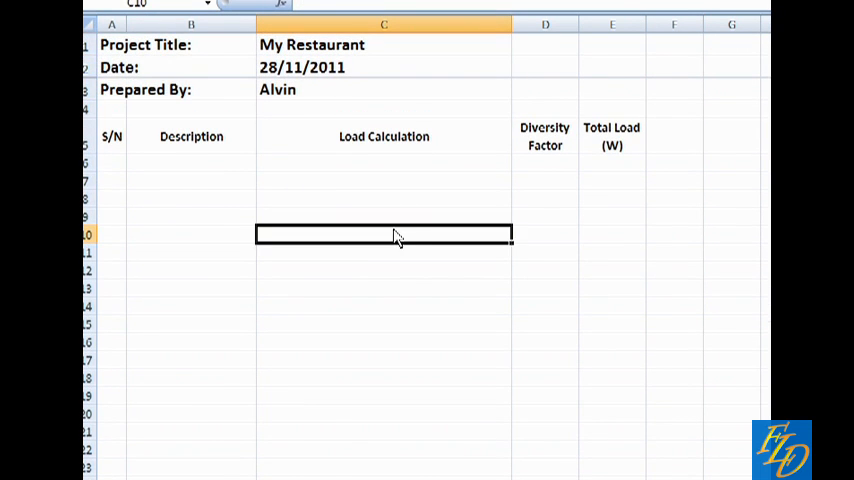
List items 1 General Power, 2 General Lighting and 3 Equipment in rows 6–8
click(112, 162)
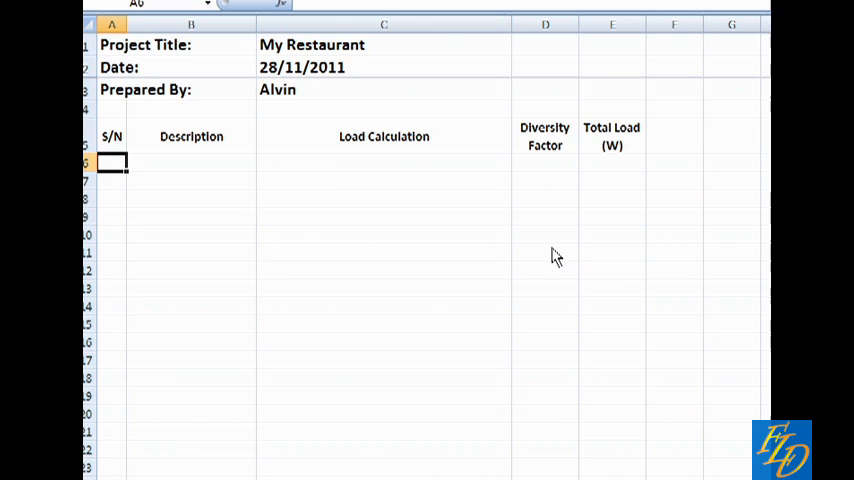
text(1)
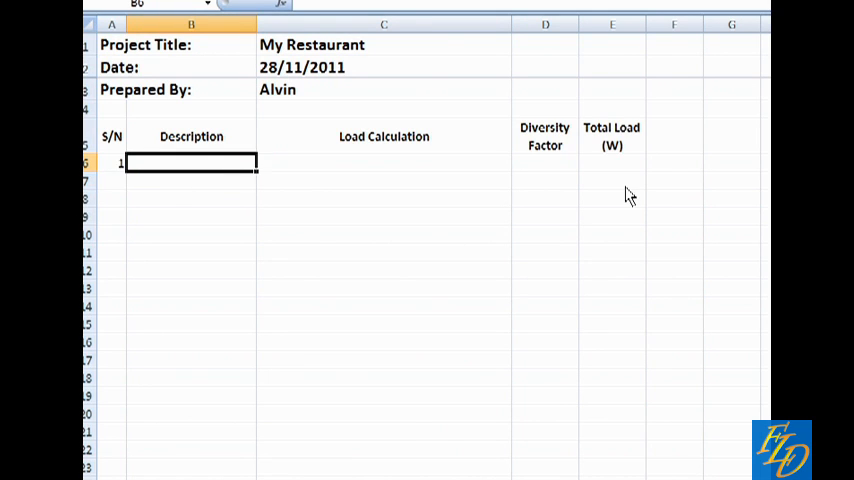
text(General)
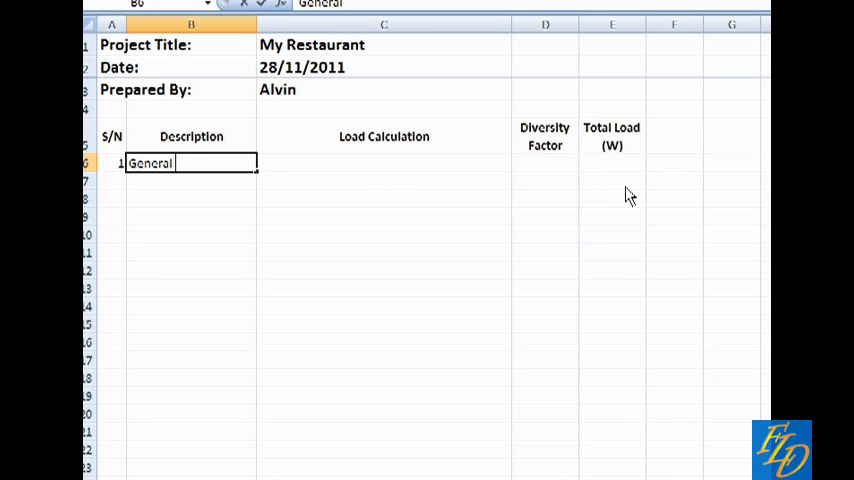
text(Power)
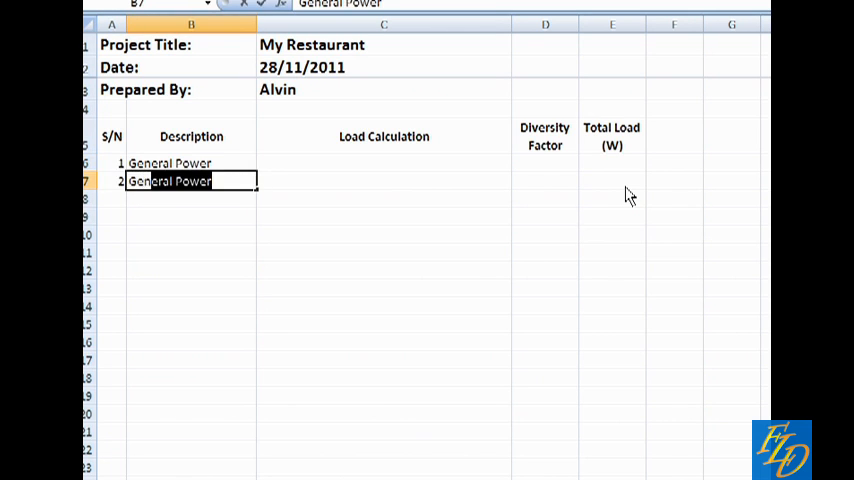
text(General Lighting)
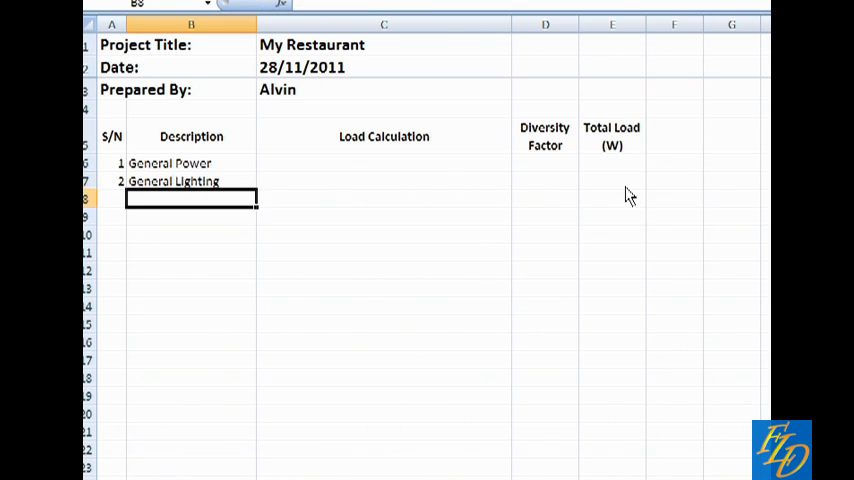
text(3)
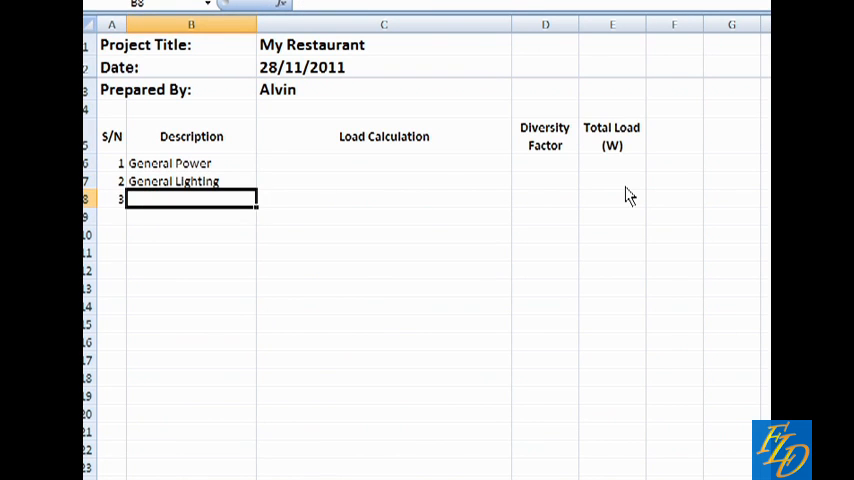
text(Equipment)
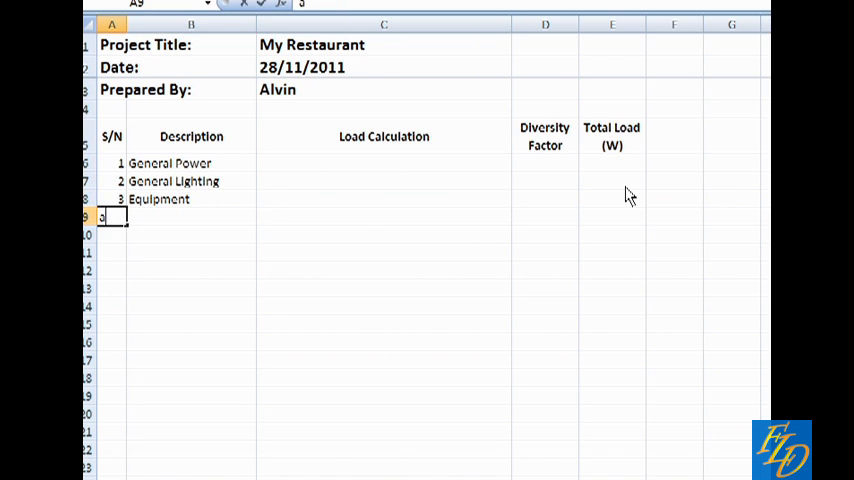
Add sub-items a) Fridge, b) Chiller, c) Vending Machine, d) Coffee Machine in rows 9–12
click(190, 216)
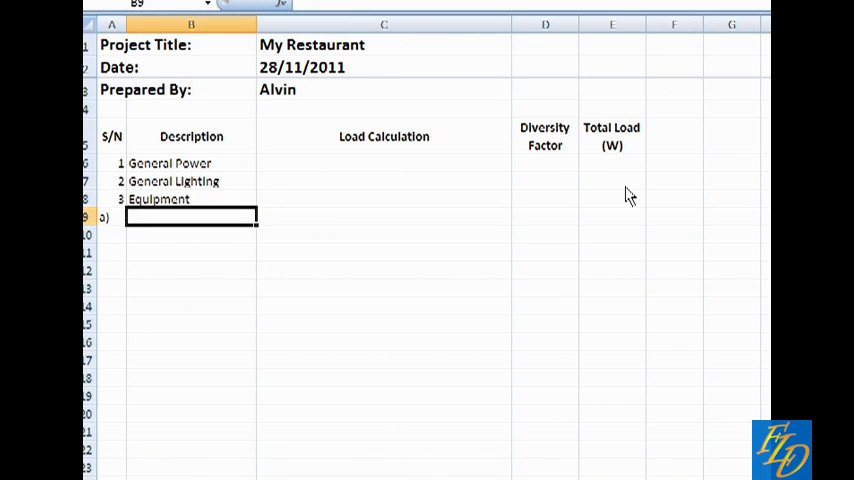
text(Fridge)
click(104, 234)
text(b))
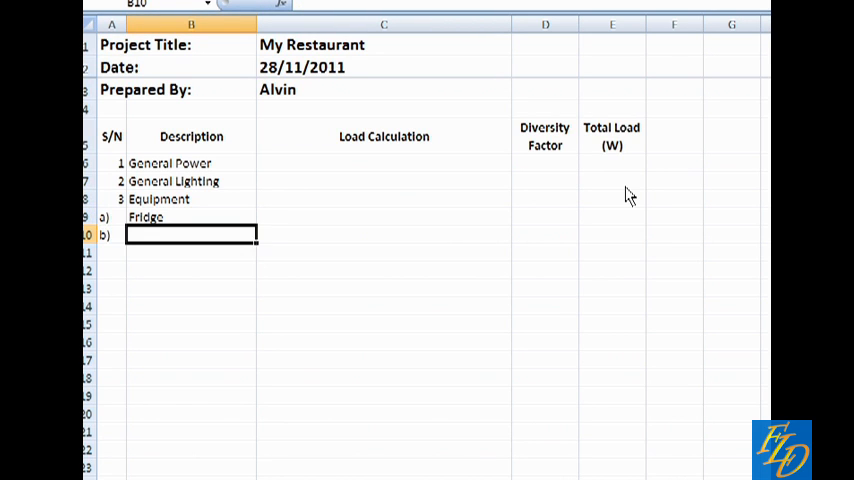
text(Chiller)
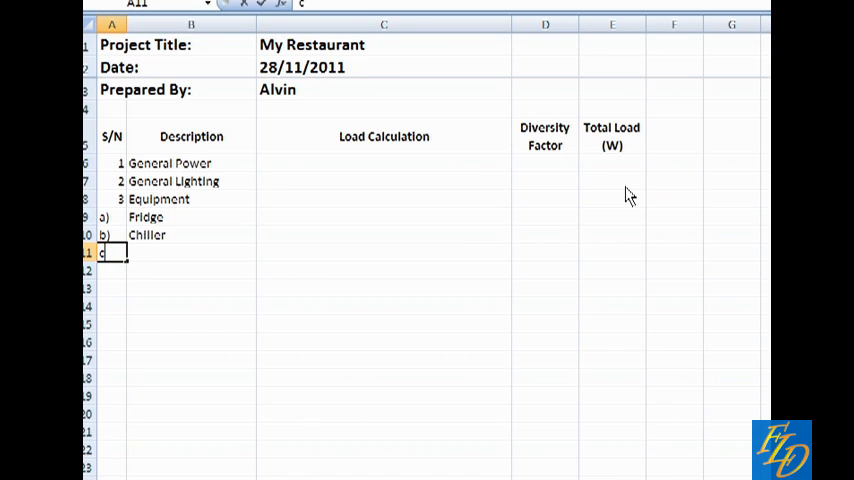
text(Vending Machine)
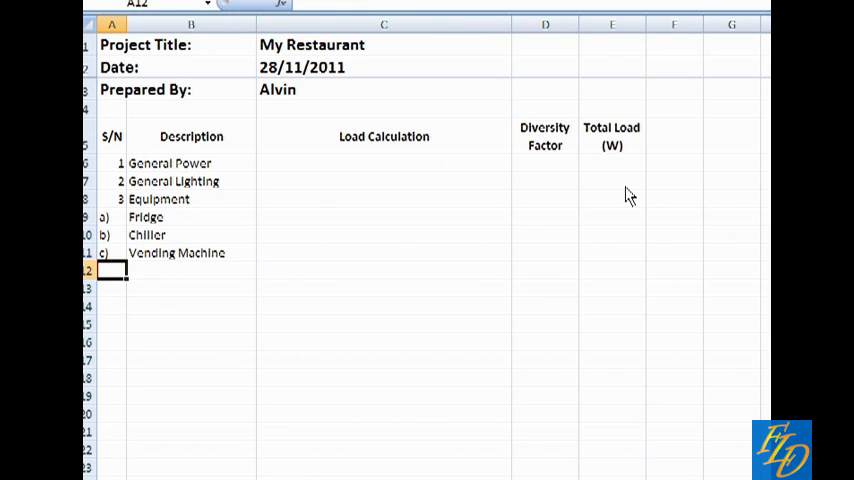
text(d))
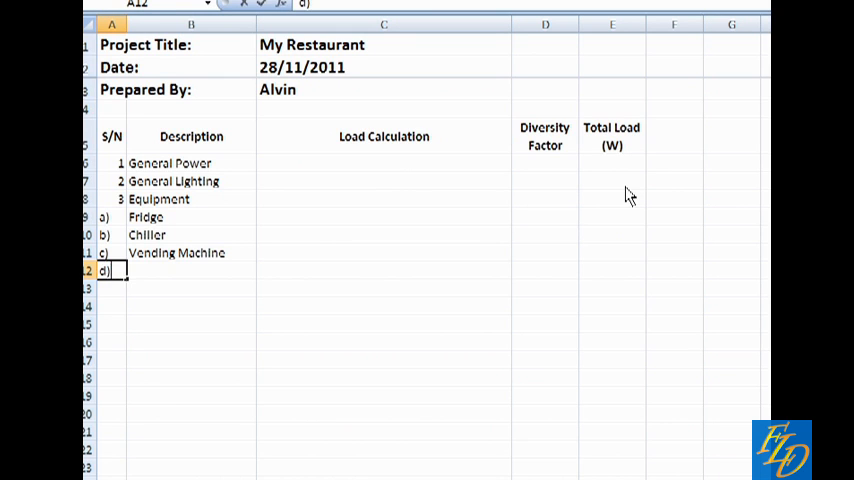
text(Coffee Machine)
click(112, 288)
text(4)
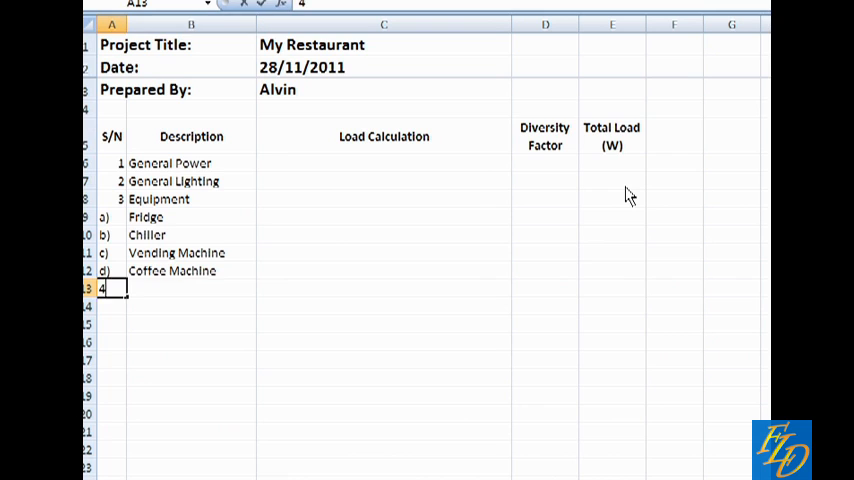
Add item 4 Aircon with a) Fan coil unit and b) Condensing unit in rows 13–15
click(190, 288)
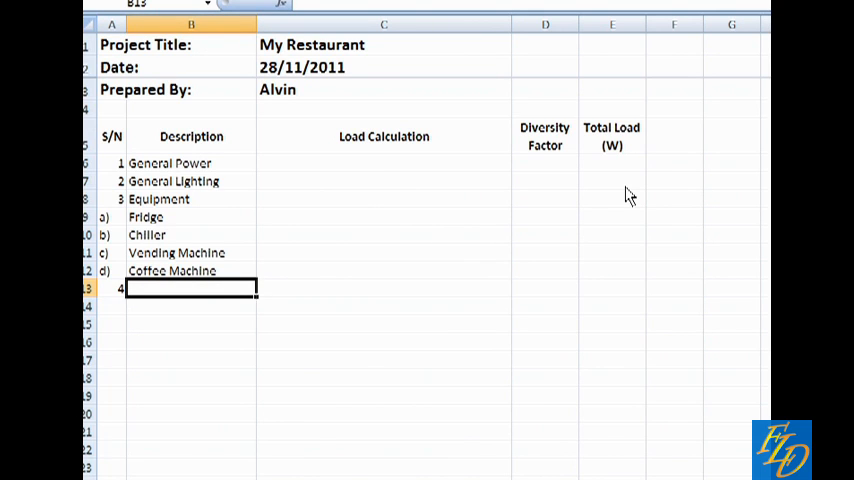
text(Aircon)
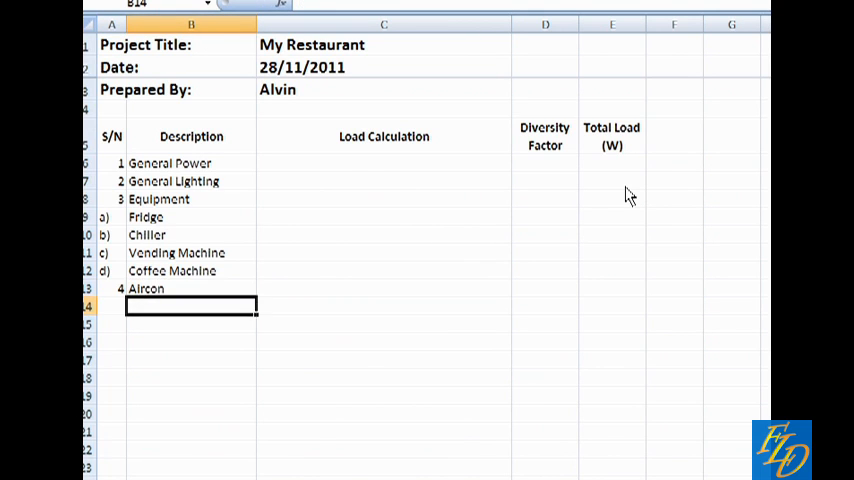
text(a))
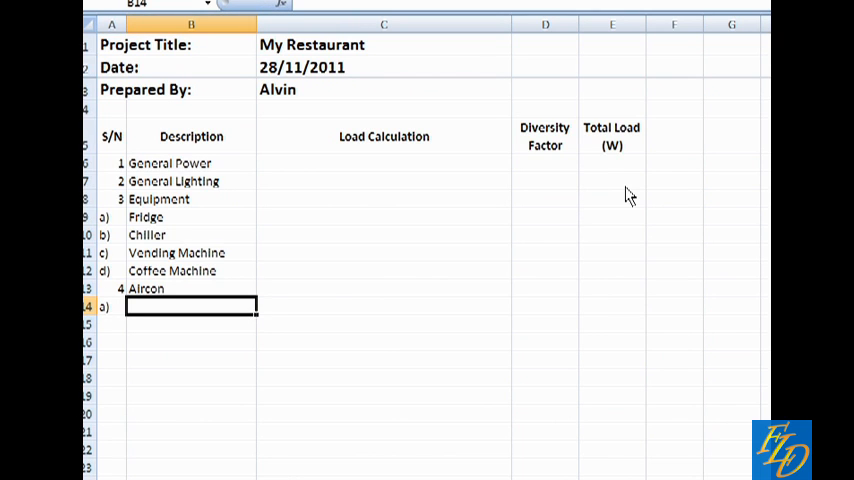
text(Fan coil unit)
click(110, 324)
text(b))
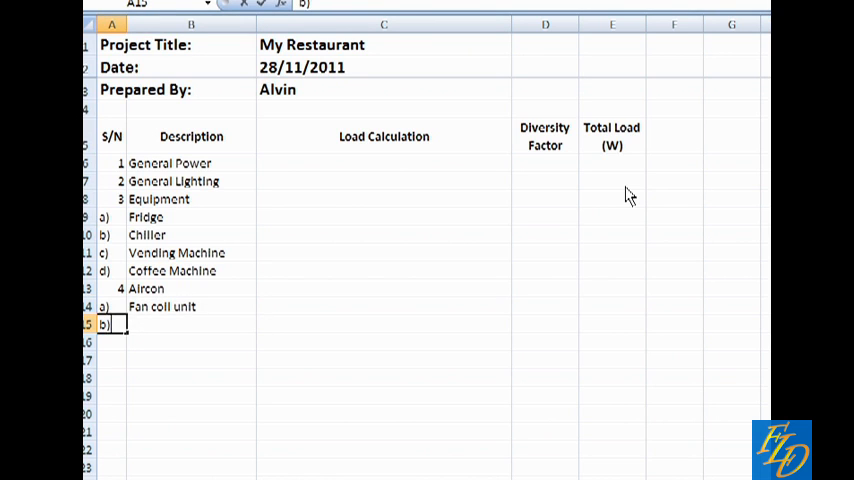
text(c)
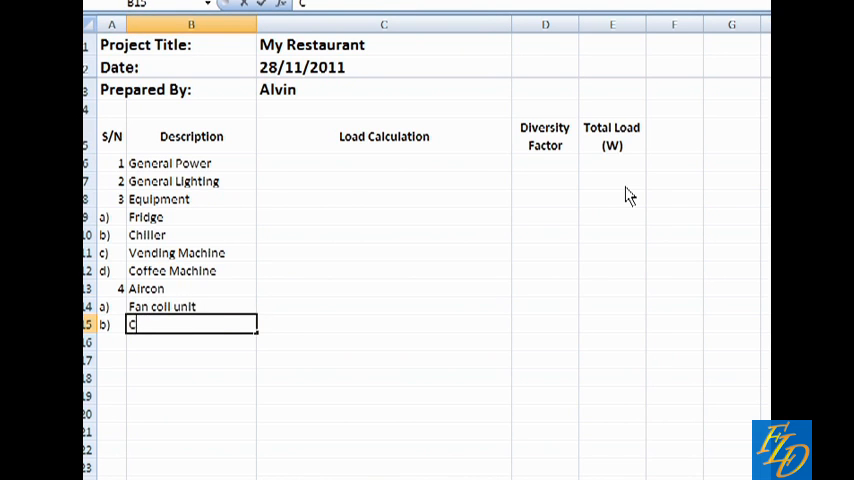
text(ondensing unit)
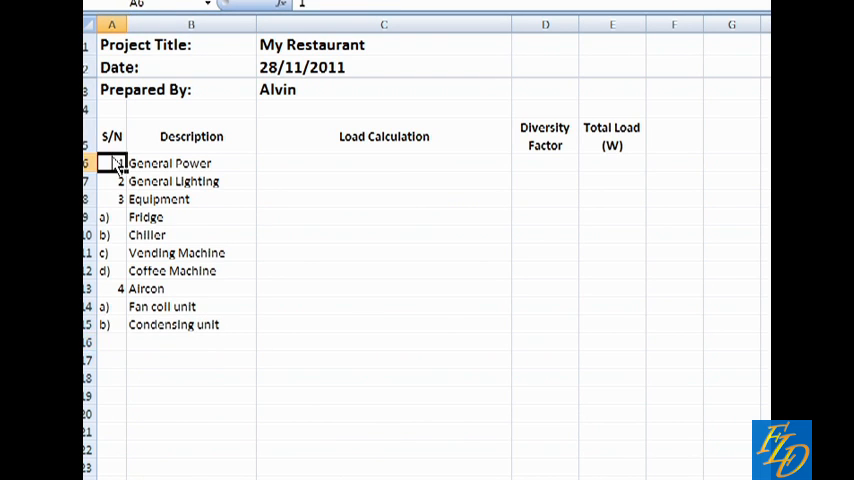
Centre the serial numbers in A6:A15 and select the header cells for bold and borders
drag(112, 164, 112, 324)
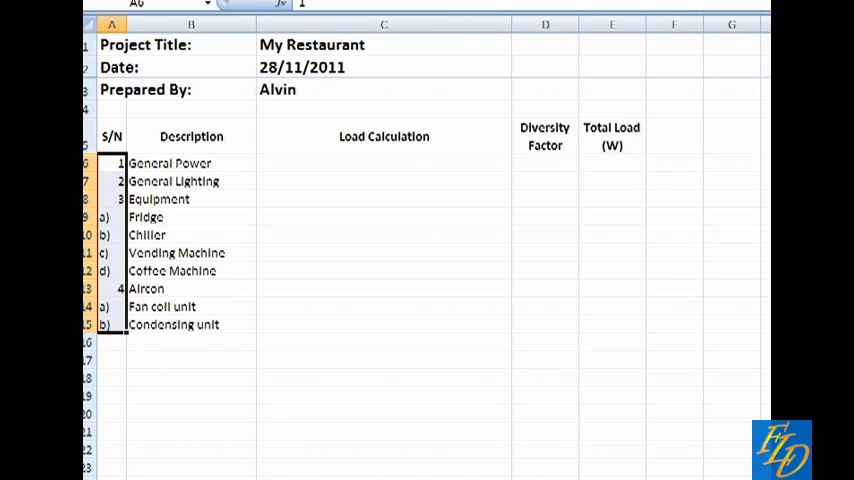
click(384, 270)
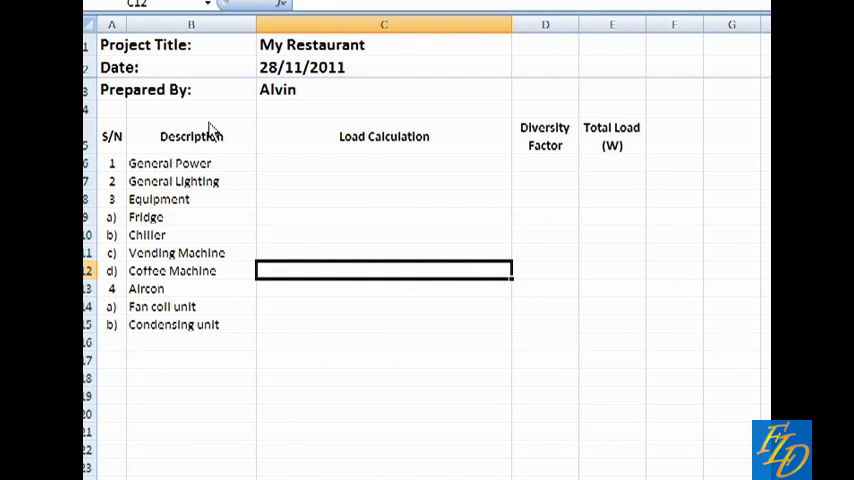
click(384, 396)
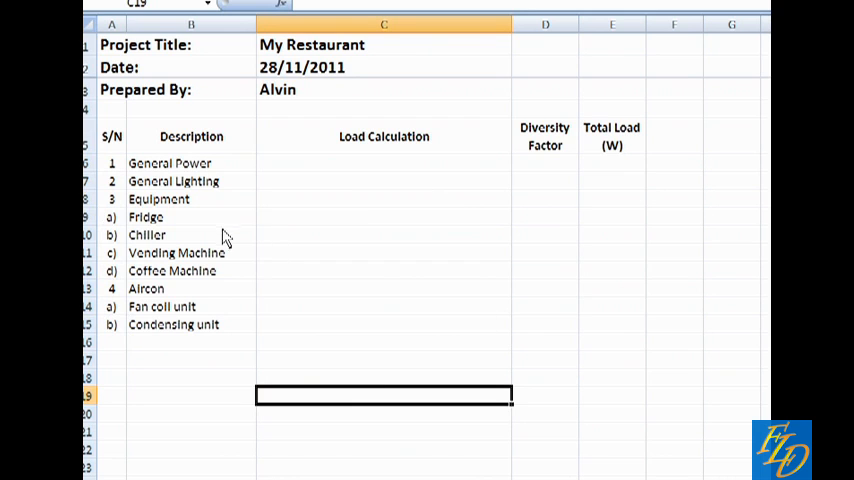
drag(112, 164, 176, 200)
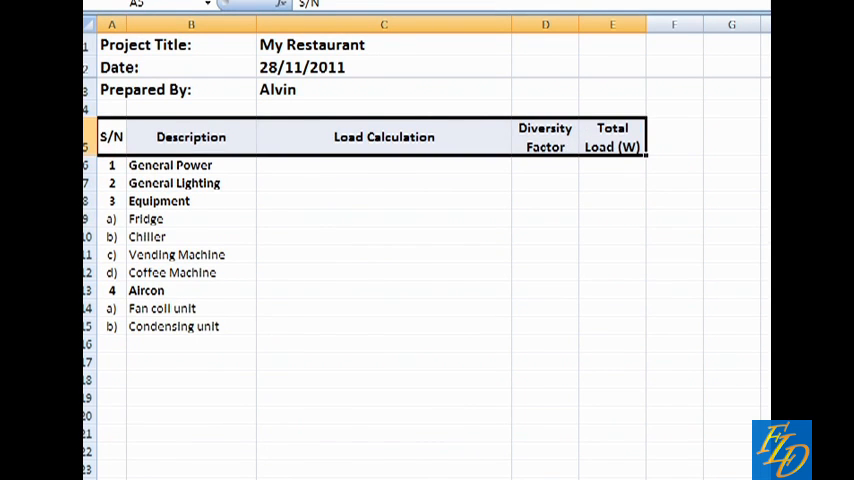
Enter load calculations for General Power (300W x 25nos), Lighting (10000W) and Fridge (2000W x 2nos = 4000W)
click(384, 164)
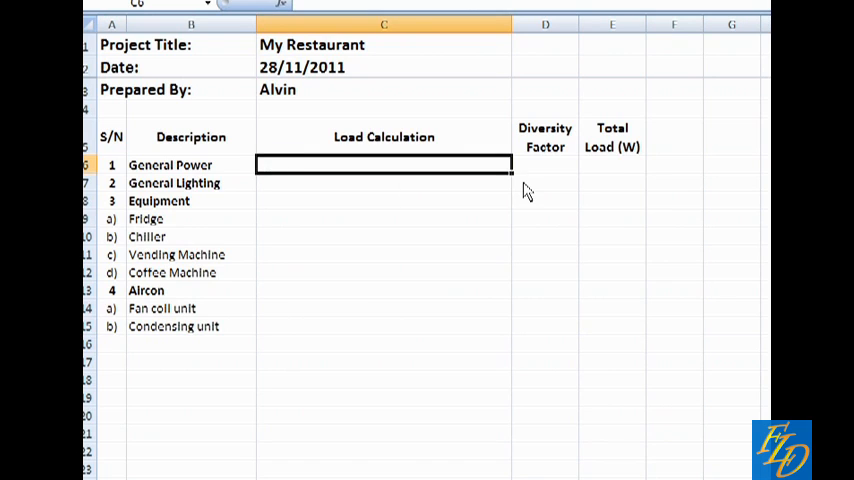
text(300W)
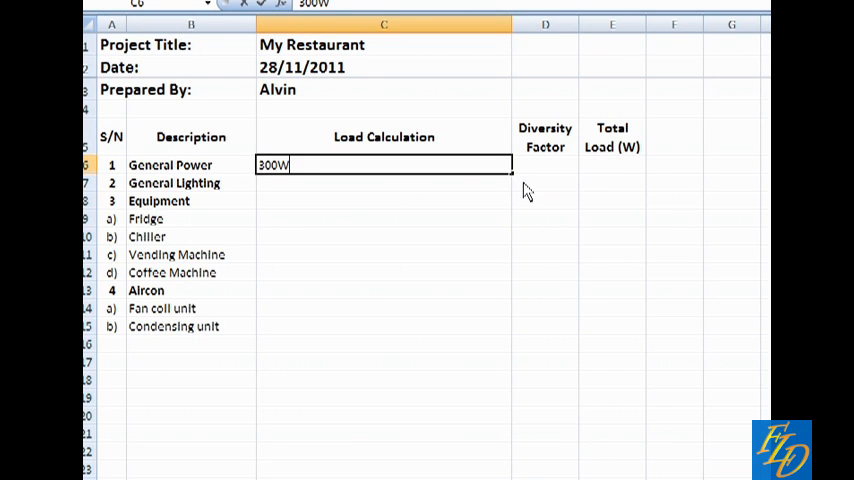
text(x)
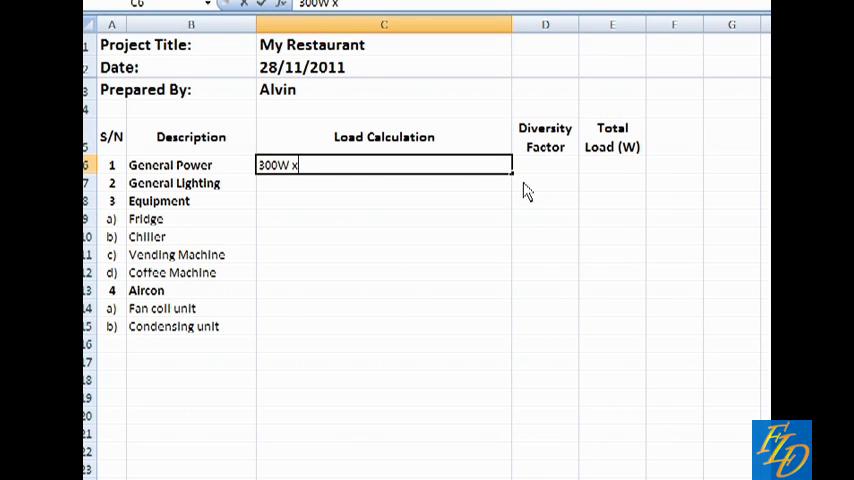
text(25nos)
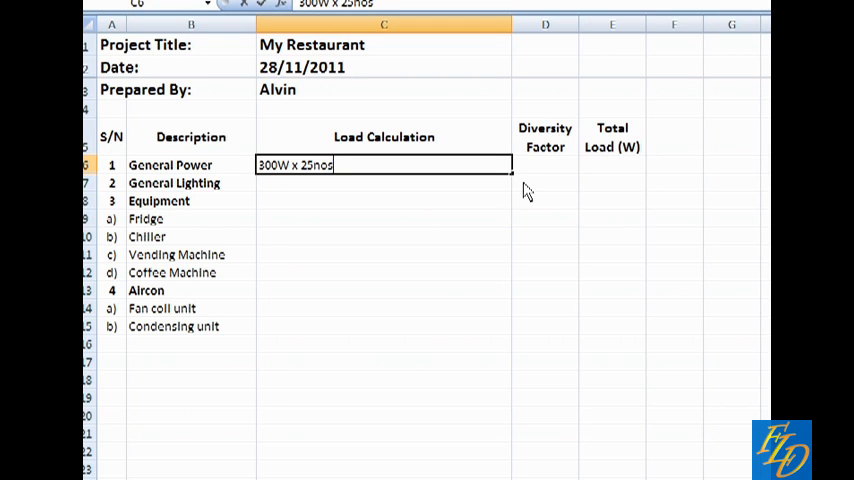
text(= 7500W)
click(384, 182)
text(1 lot =)
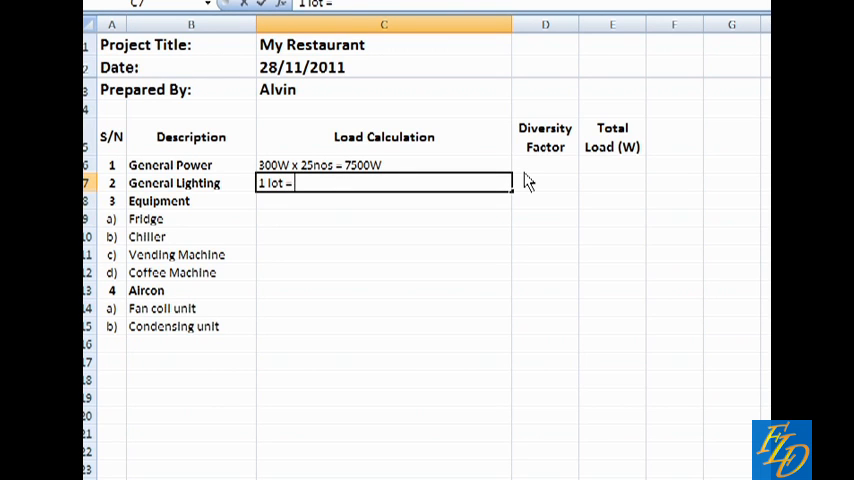
text(10000W)
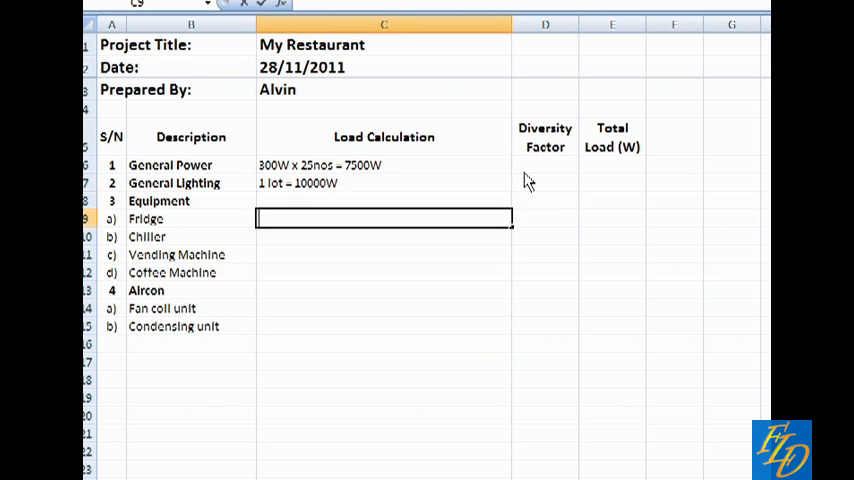
text(2000W x 2nos)
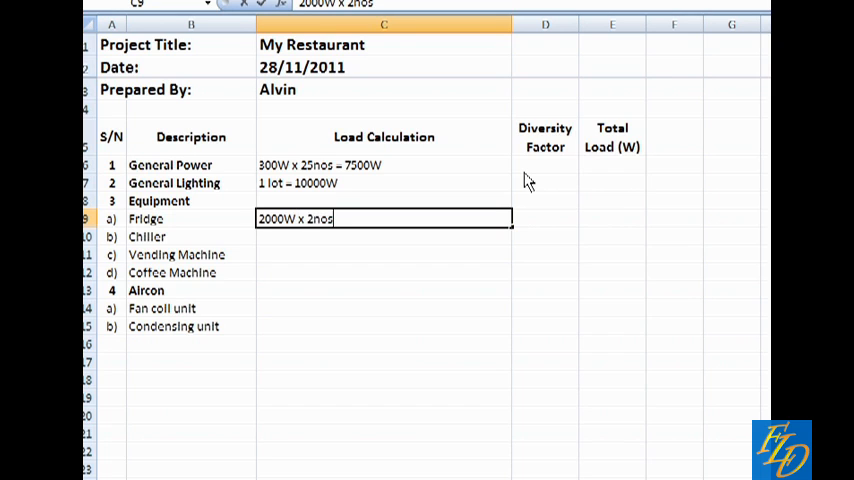
text(= 4000W)
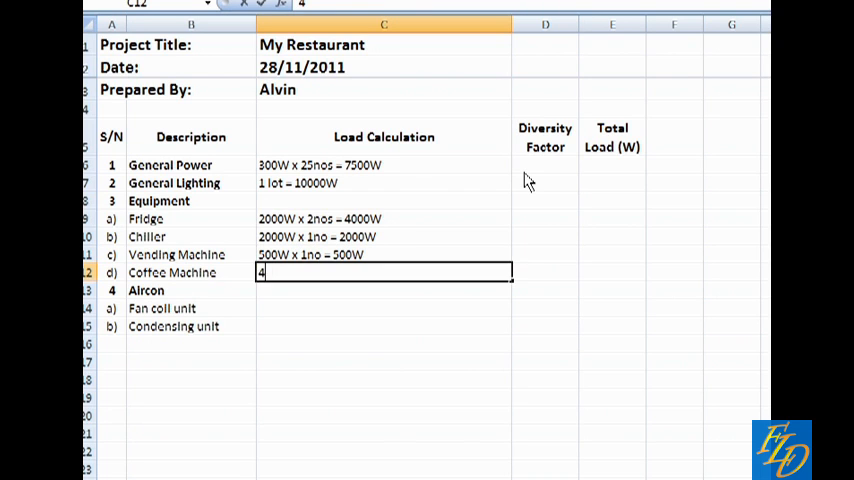
Enter remaining calculations: 400W x 1no, 2000W, 3nos, 4000W x, and the condensing unit's 8000W
text(400W x 1no = 400W)
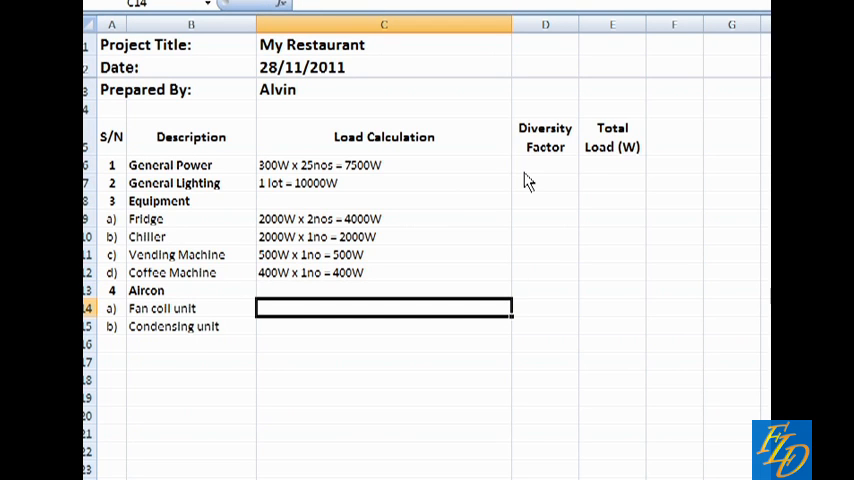
text(2000W x 2)
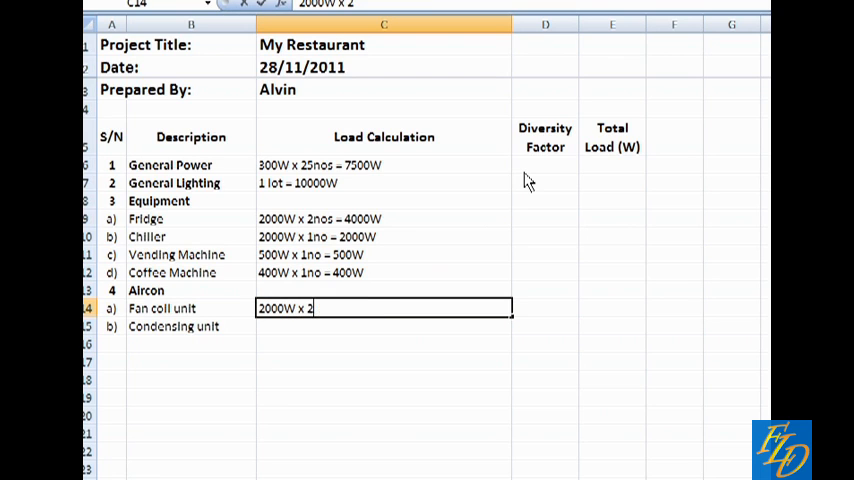
text(3nos = 6000W)
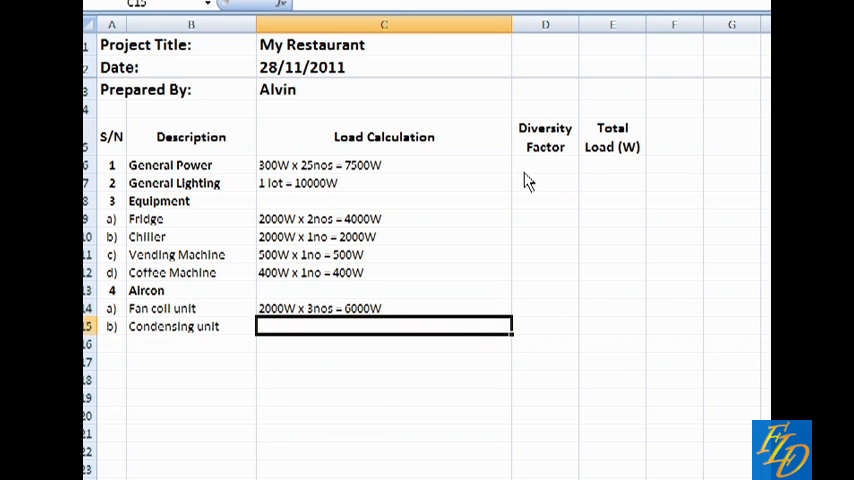
text(4000W x 2nos =)
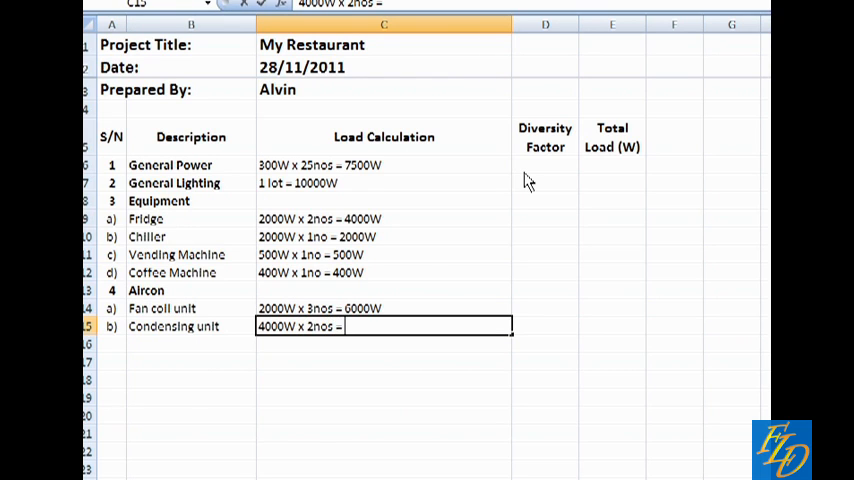
text(8000W)
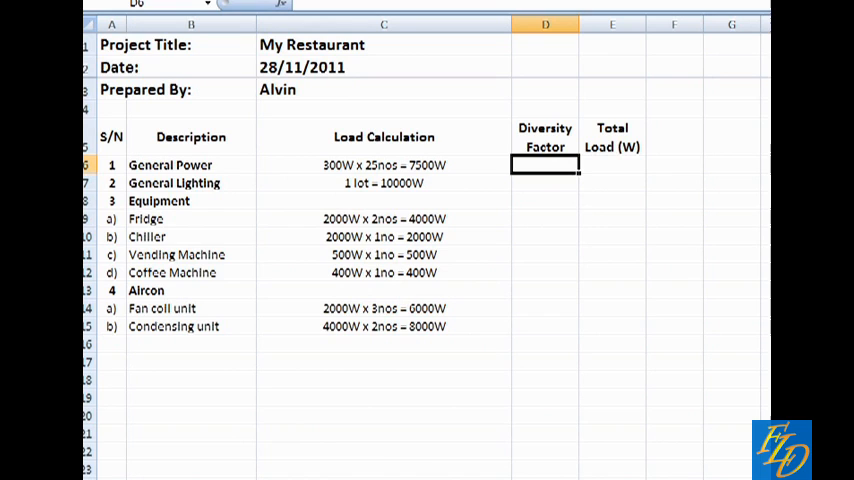
Enter diversity factors of 0.8 or 1 in D6:D15 and centre them
text(0.)
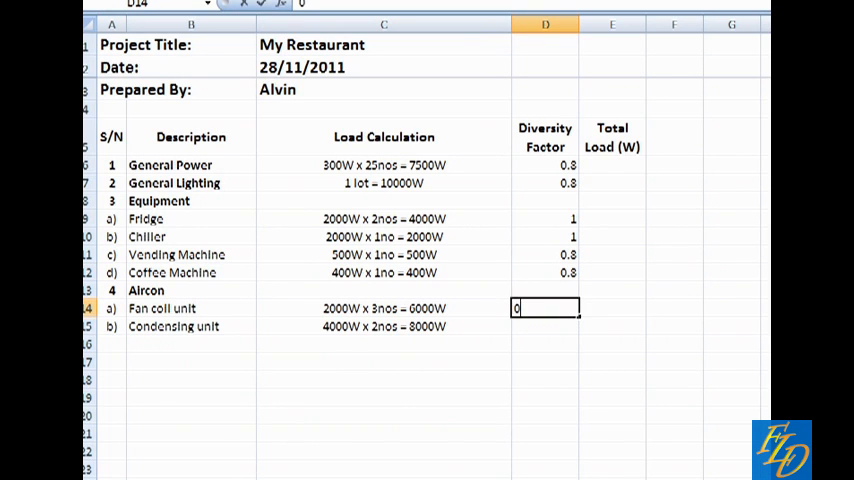
text(0.8)
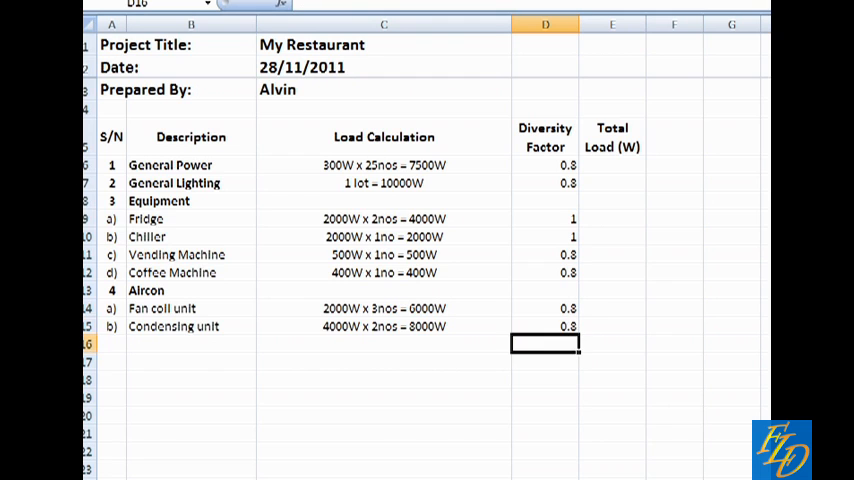
drag(544, 164, 544, 328)
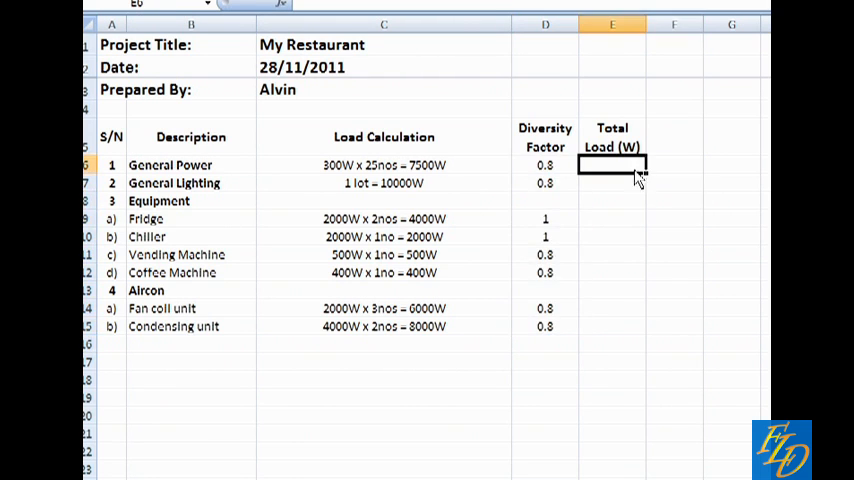
Enter total-load formulas such as =7500, =4000*D8, =500*D11 in column E and start the Total Load rows
text(=7500)
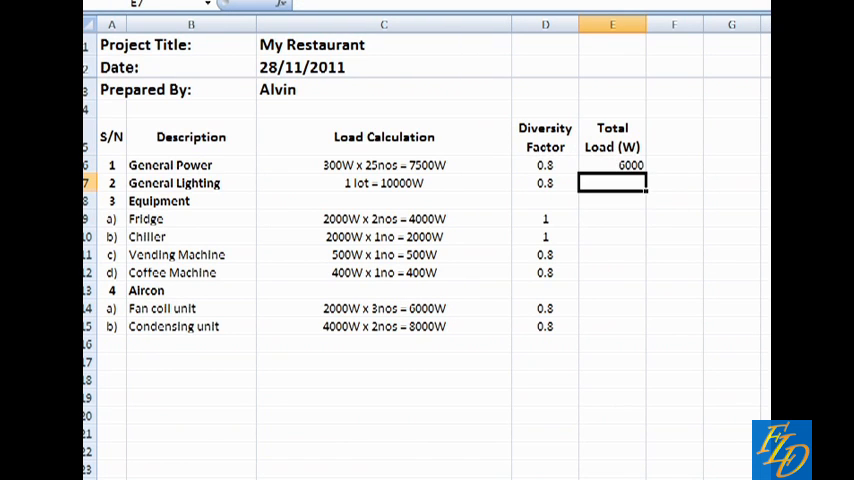
text(=10)
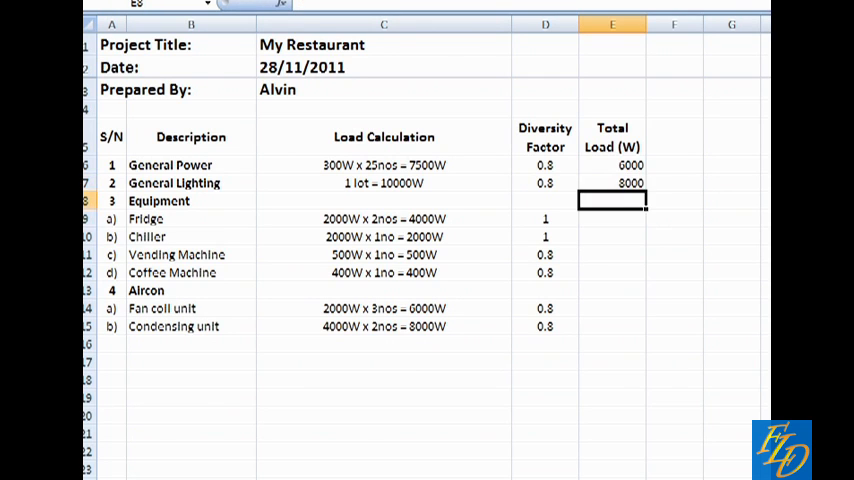
text(=4000*)
click(612, 236)
text(2000)
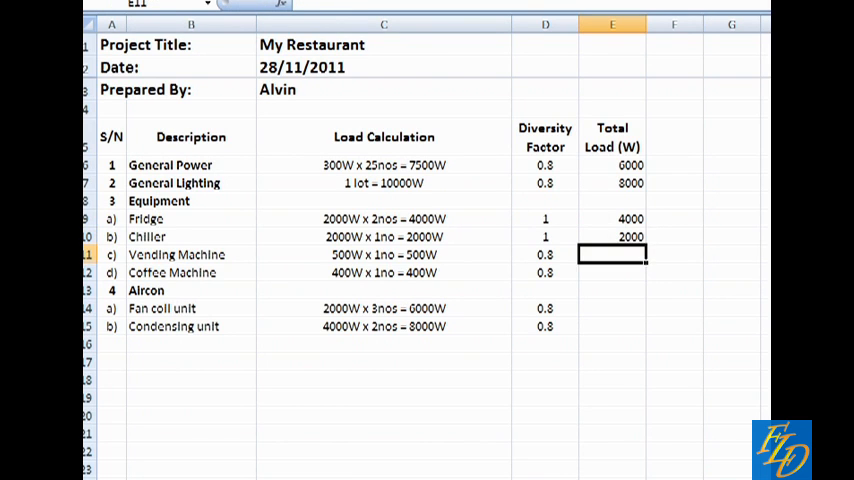
text(=500*D11)
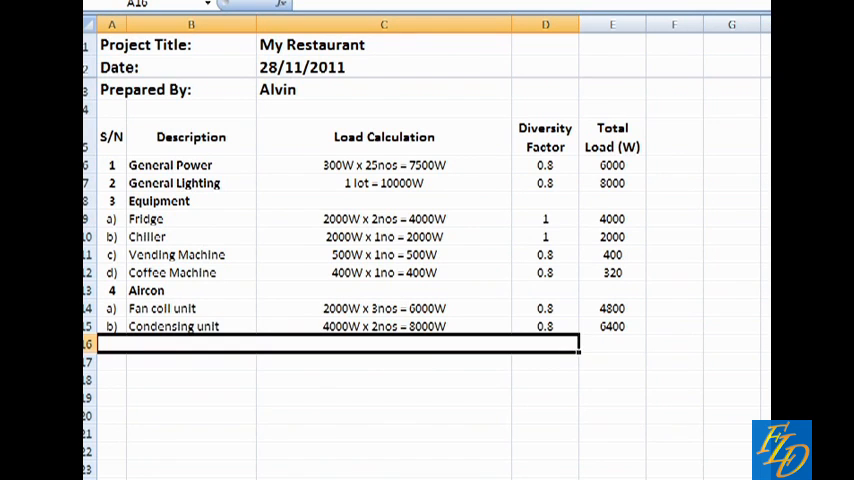
text(Total Load (W)
click(614, 360)
text(=E16)
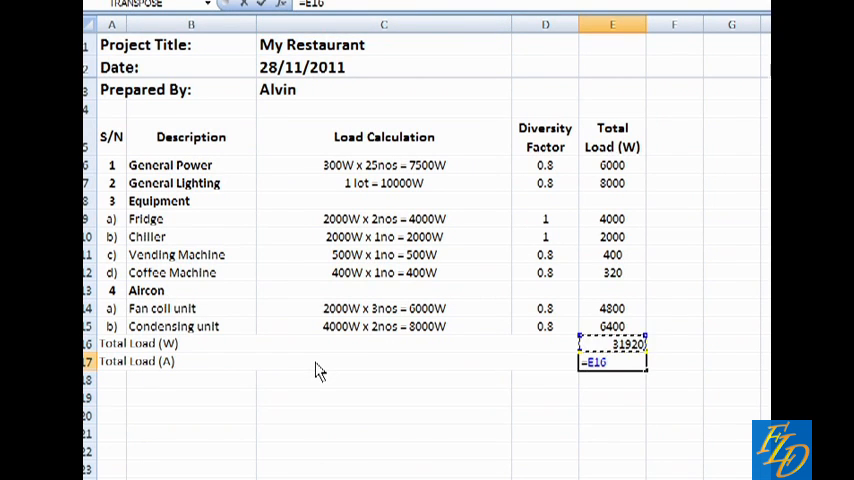
Compute total load in amps as watts /0.85/230 (about 54.42 A) and begin the note
text(/0.85)
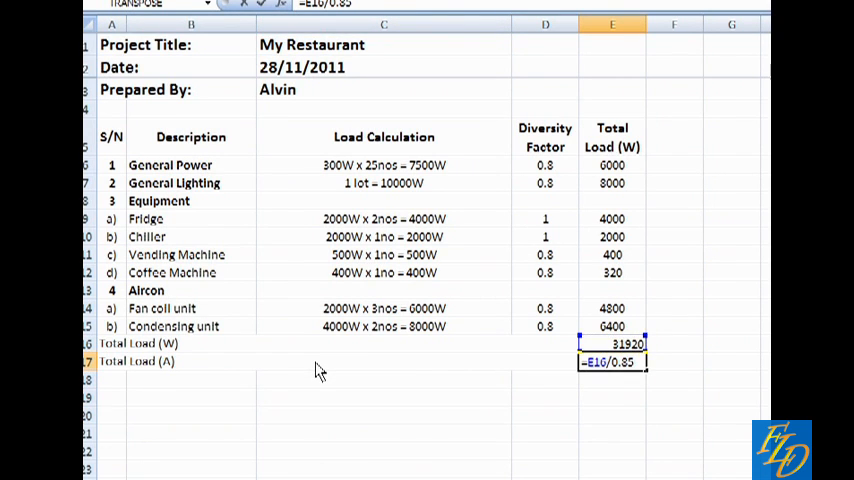
text(/230)
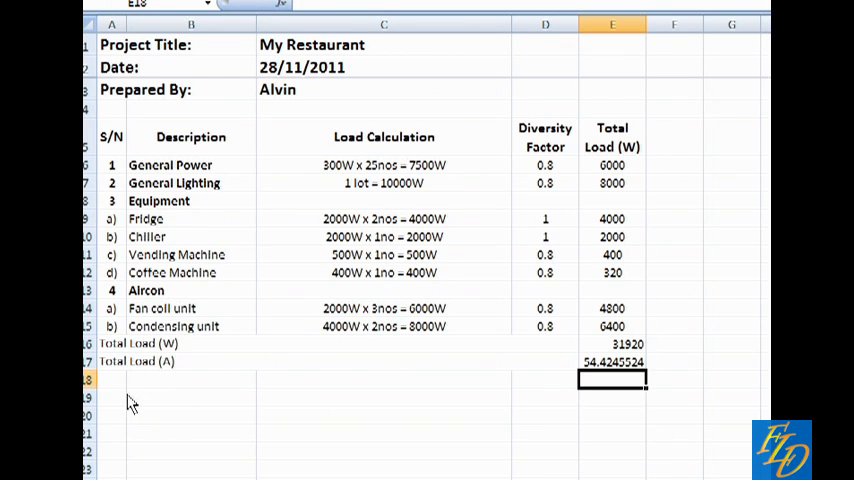
text(Note: Proposed)
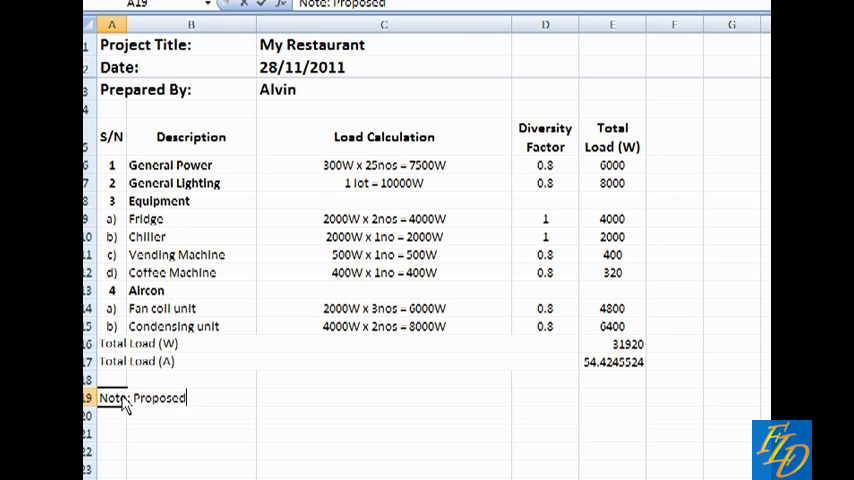
Write the note 'Proposed to have a 63A TPN incoming supply.' below the table
text(to have)
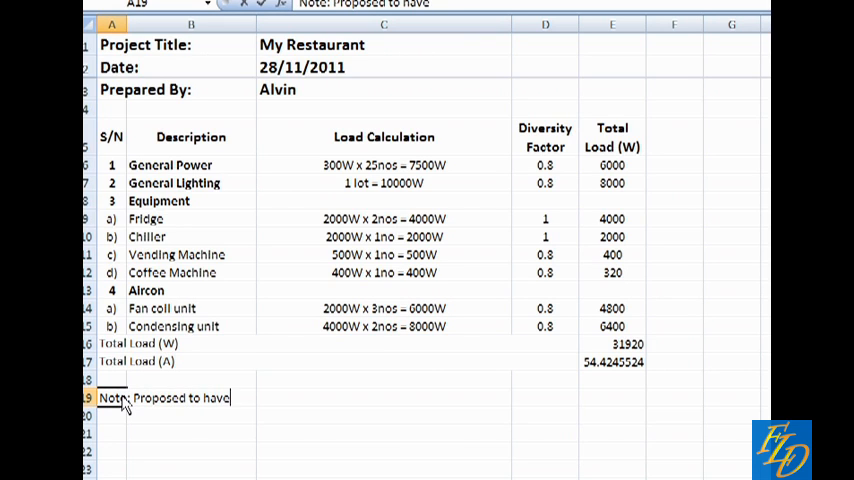
text(a G3)
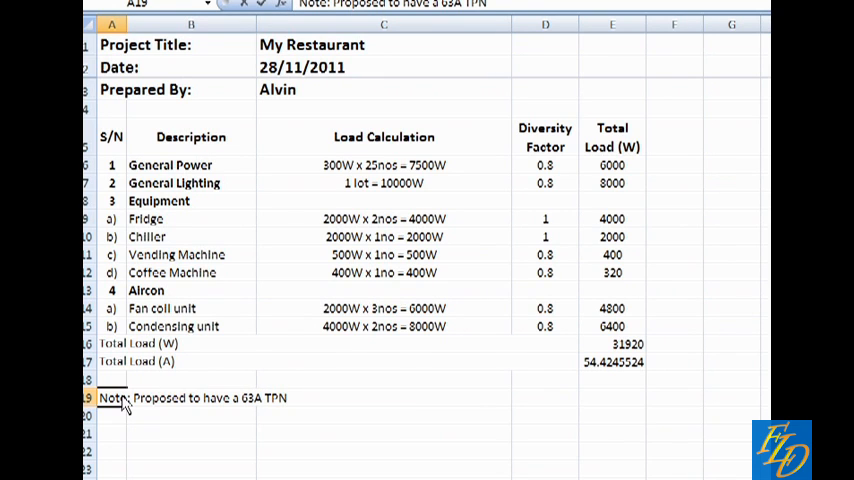
text(Incoming supply.)
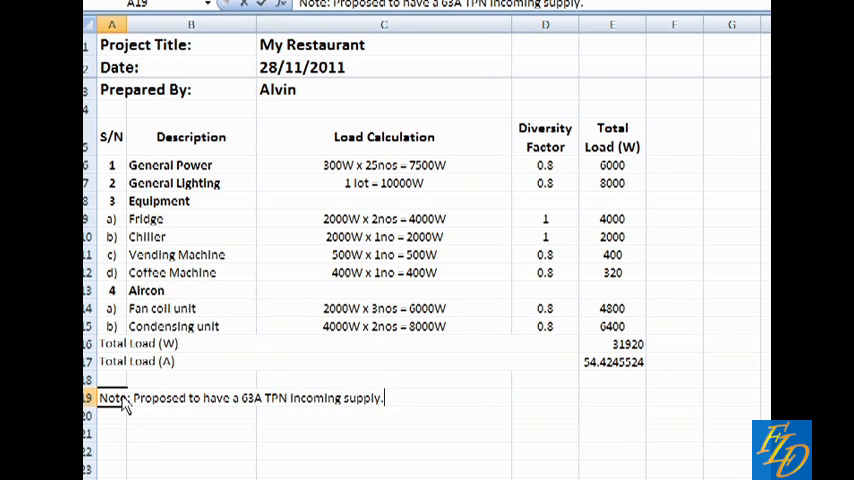